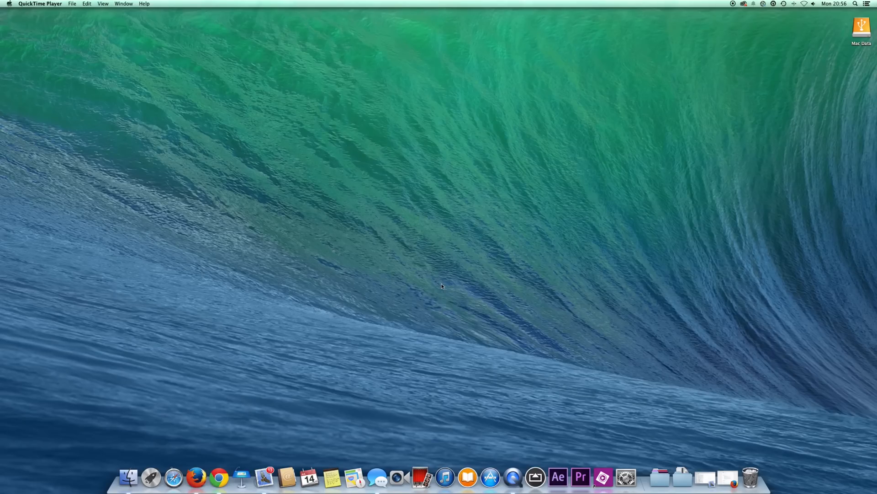
{"action": "mouse_move", "coordinate": [651, 452]}
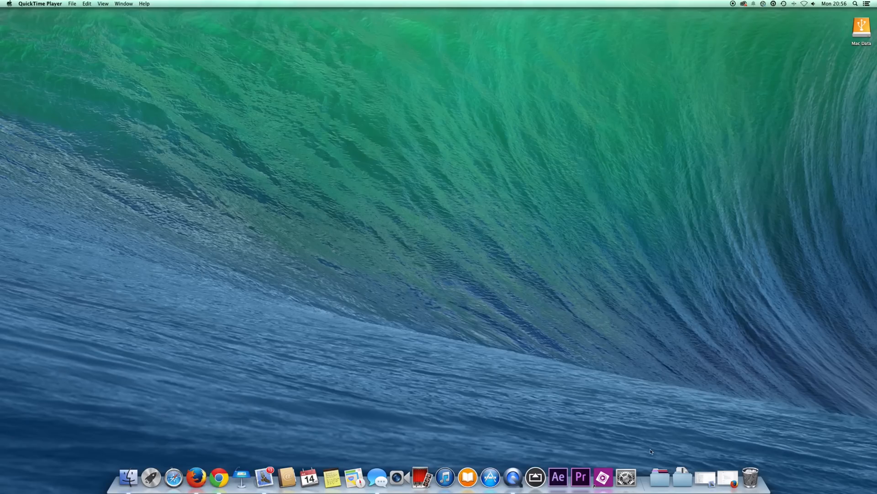
Step: Open the Utilities folder from the Applications stack in the Dock
{"action": "left_click", "coordinate": [659, 477]}
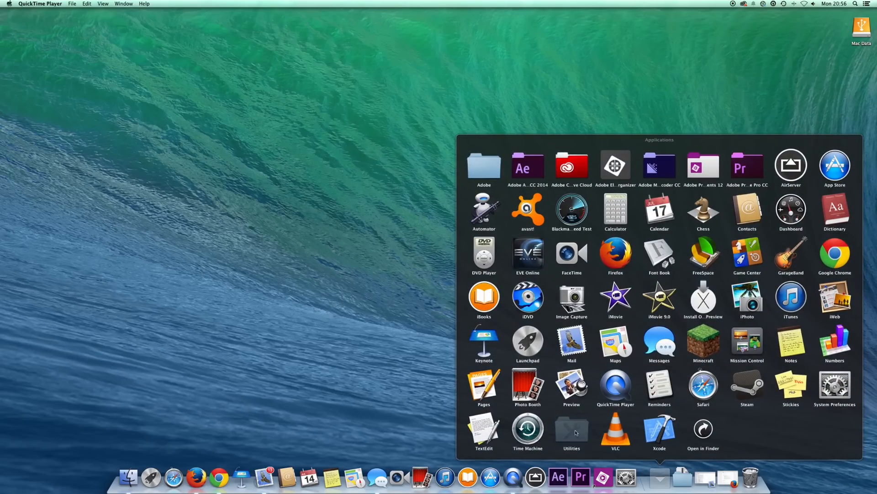
{"action": "left_click", "coordinate": [571, 428]}
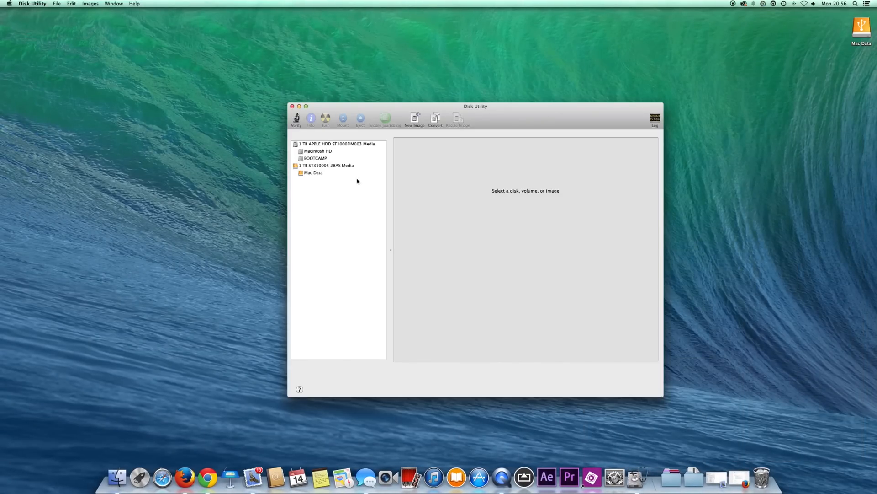
{"action": "mouse_move", "coordinate": [319, 151]}
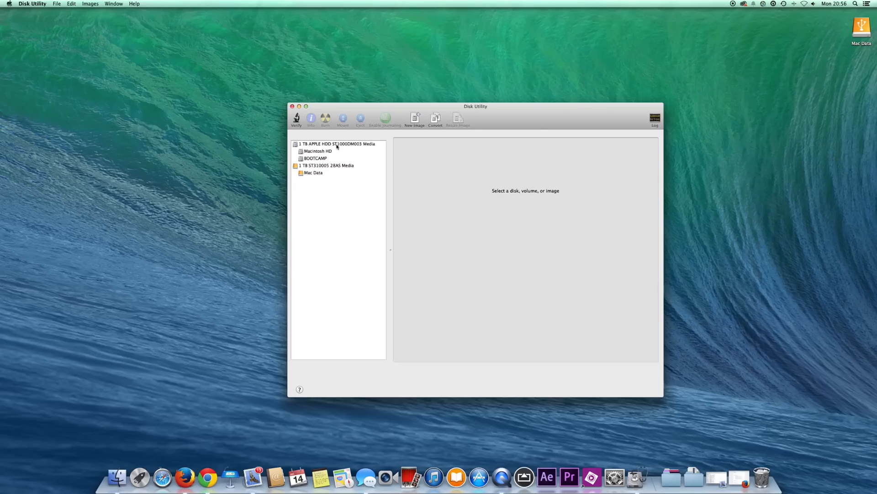
Step: Select the 1 TB APPLE HDD ST1000DM003 Media disk in the sidebar
{"action": "left_click", "coordinate": [335, 144]}
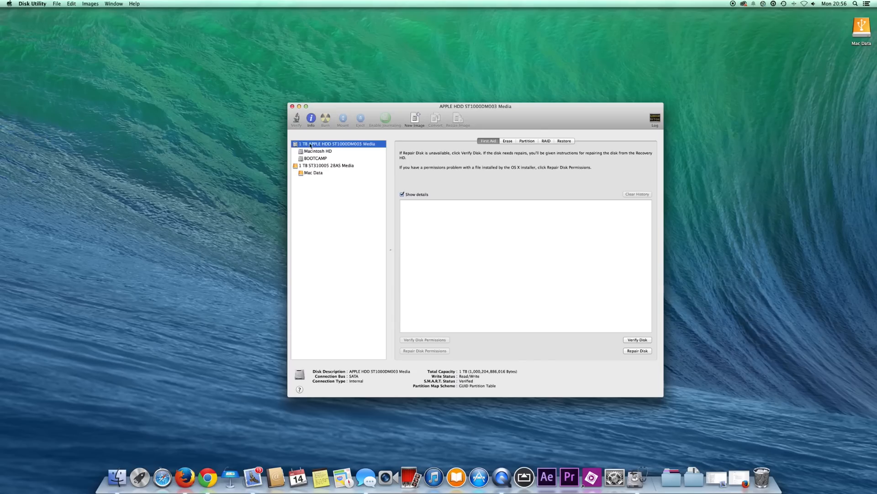
{"action": "mouse_move", "coordinate": [331, 150]}
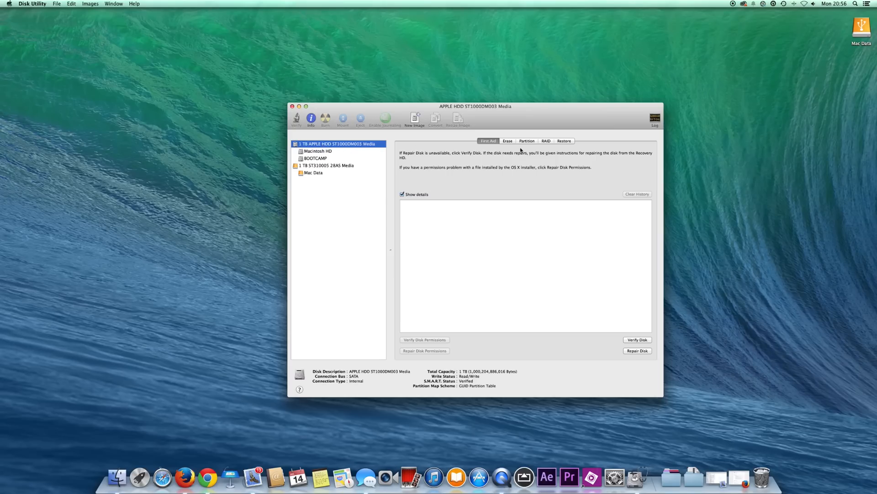
Step: Resize Macintosh HD to 548.51 GB in the Partition layout and confirm partitioning
{"action": "left_click", "coordinate": [526, 140]}
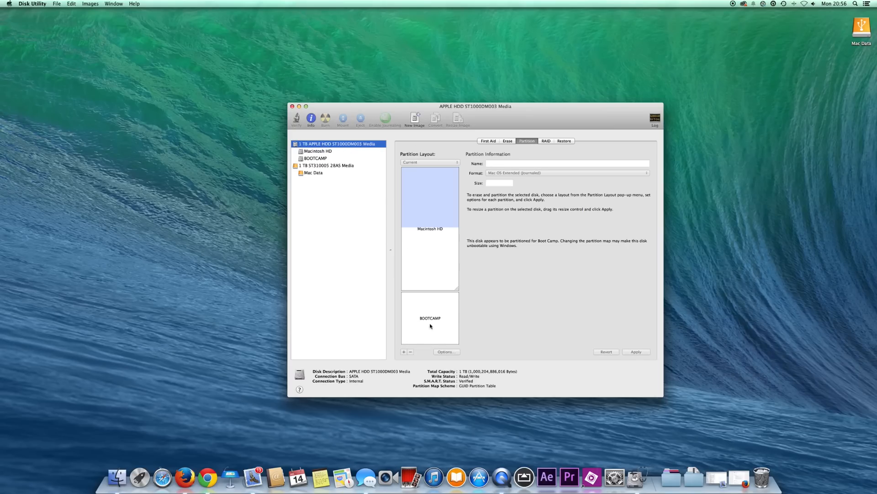
{"action": "mouse_move", "coordinate": [436, 265]}
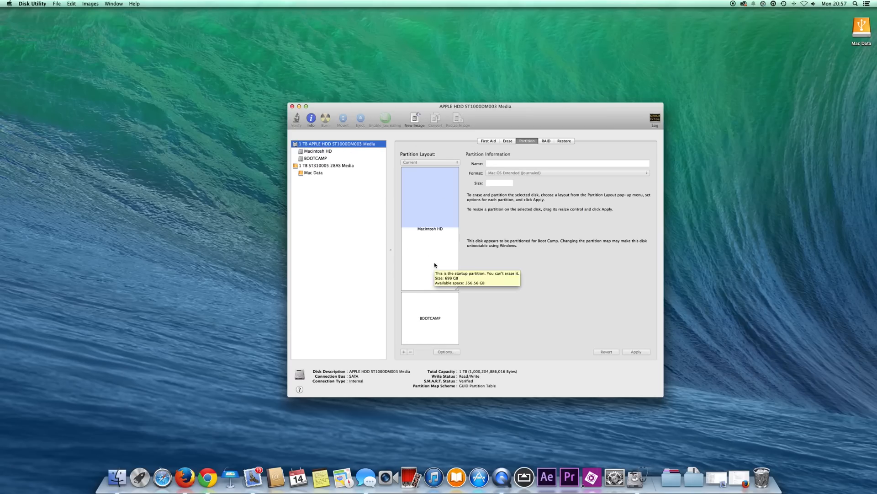
{"action": "left_click", "coordinate": [429, 235]}
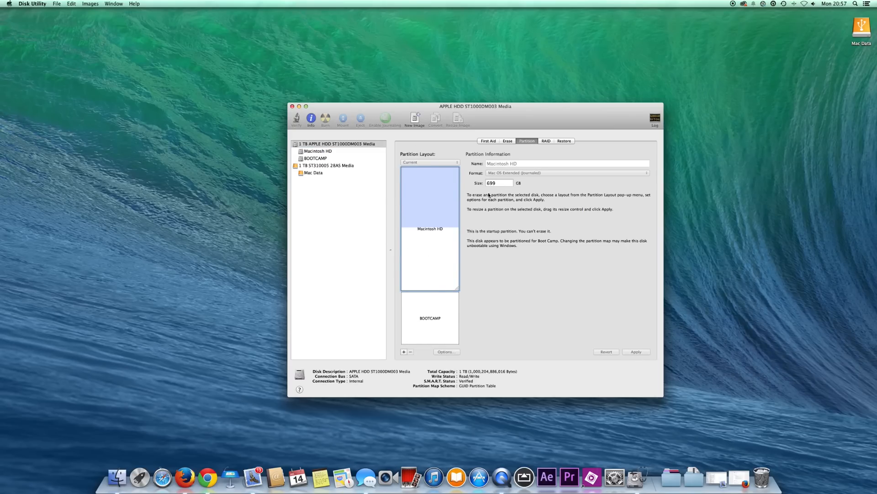
{"action": "left_click", "coordinate": [430, 318]}
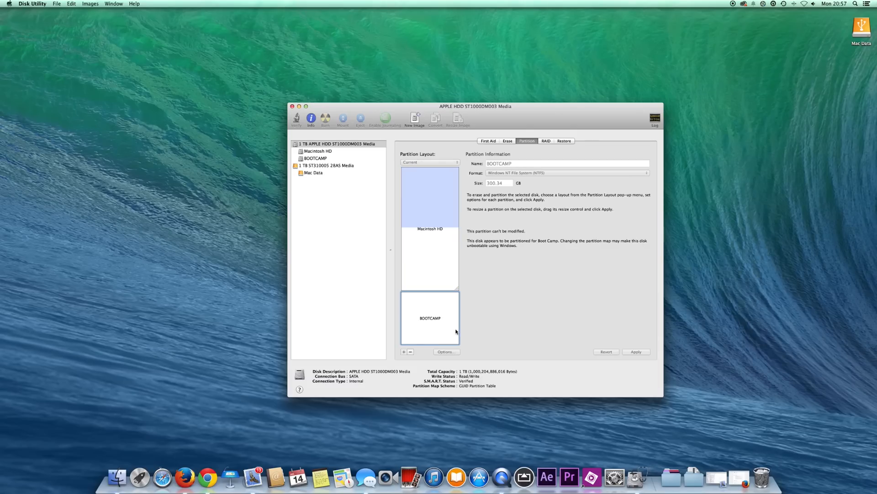
{"action": "mouse_move", "coordinate": [456, 331]}
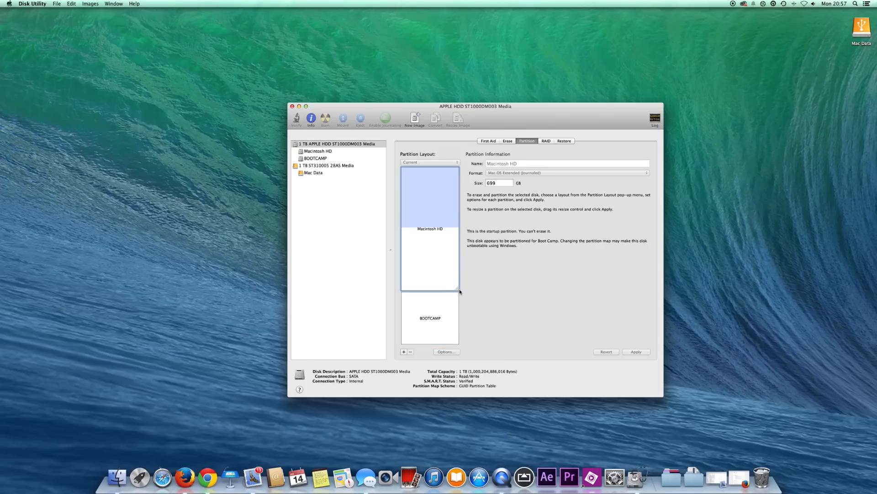
{"action": "mouse_move", "coordinate": [463, 287]}
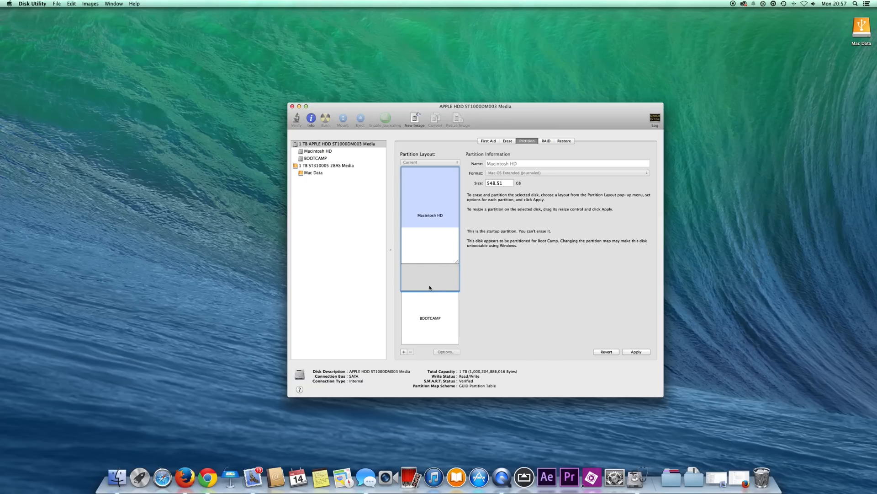
{"action": "mouse_move", "coordinate": [511, 277]}
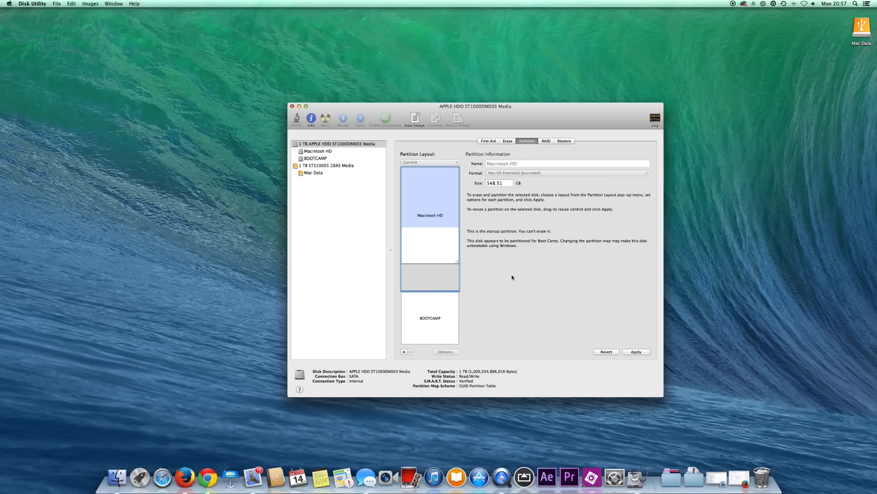
{"action": "left_click", "coordinate": [636, 351]}
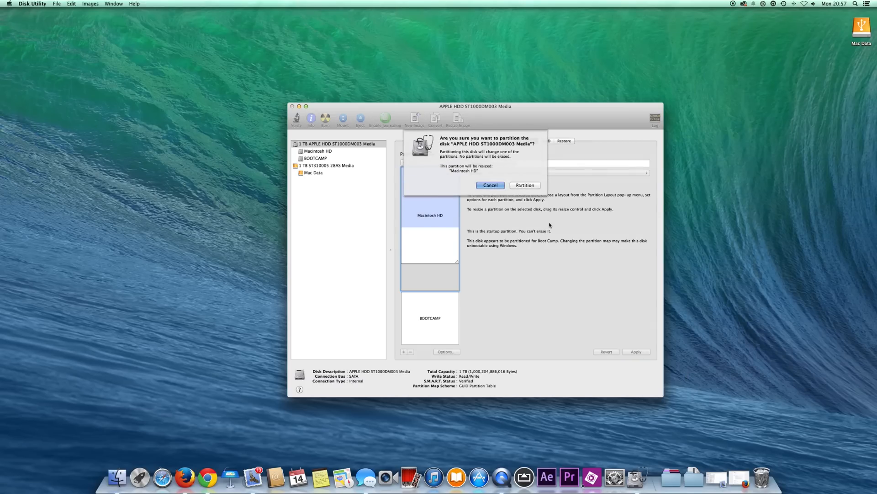
{"action": "left_click", "coordinate": [490, 186]}
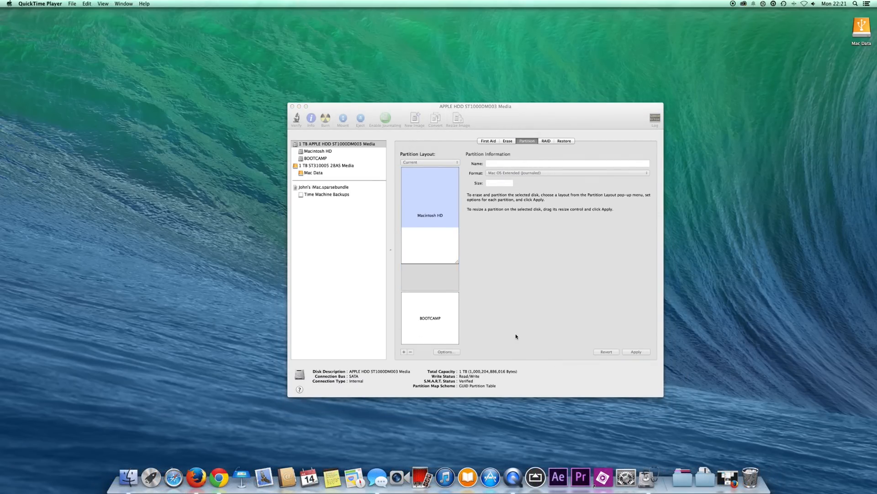
{"action": "mouse_move", "coordinate": [525, 307]}
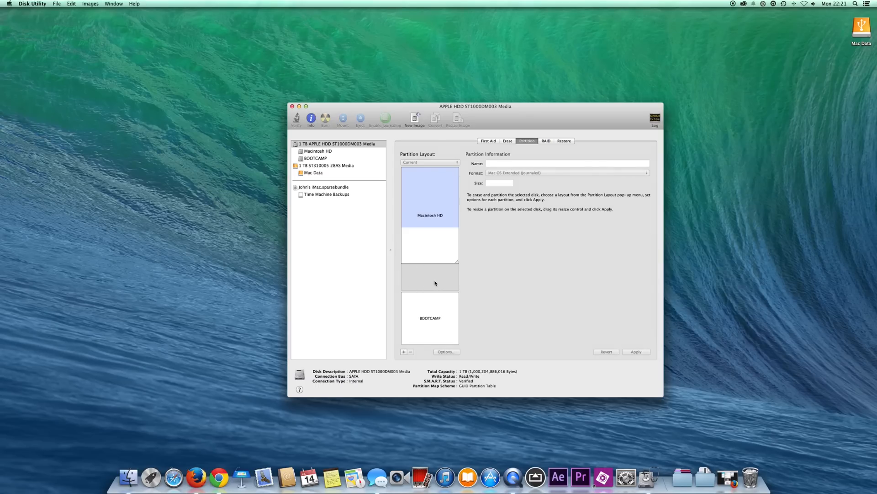
{"action": "mouse_move", "coordinate": [429, 278]}
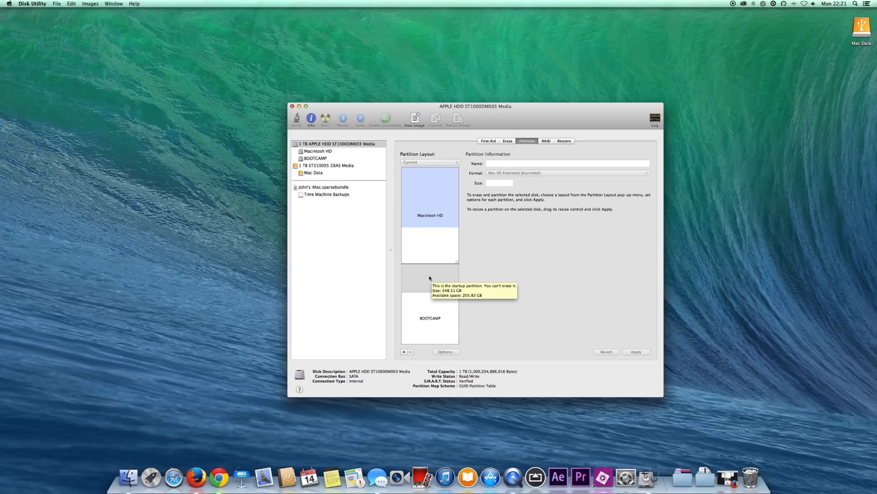
{"action": "mouse_move", "coordinate": [431, 276]}
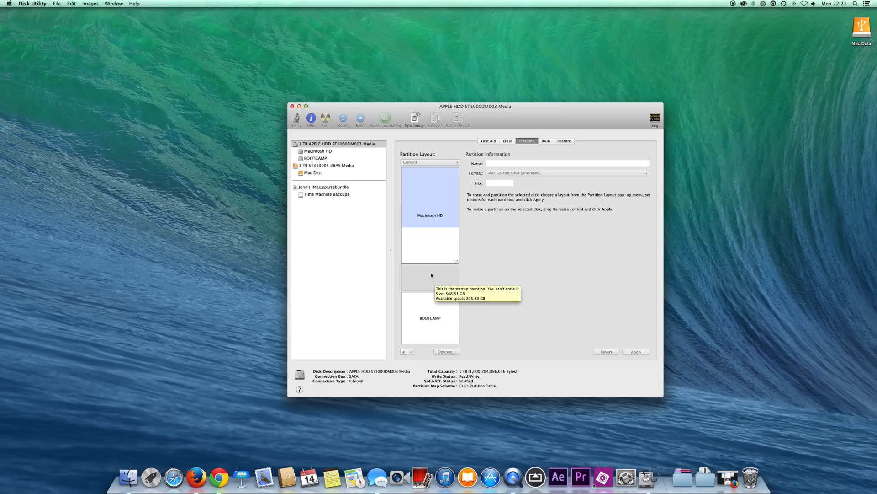
{"action": "mouse_move", "coordinate": [439, 318]}
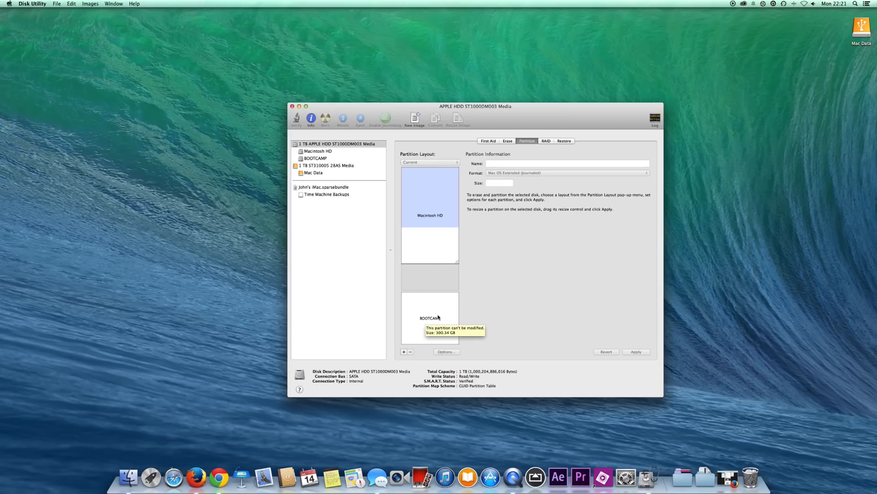
{"action": "mouse_move", "coordinate": [422, 299]}
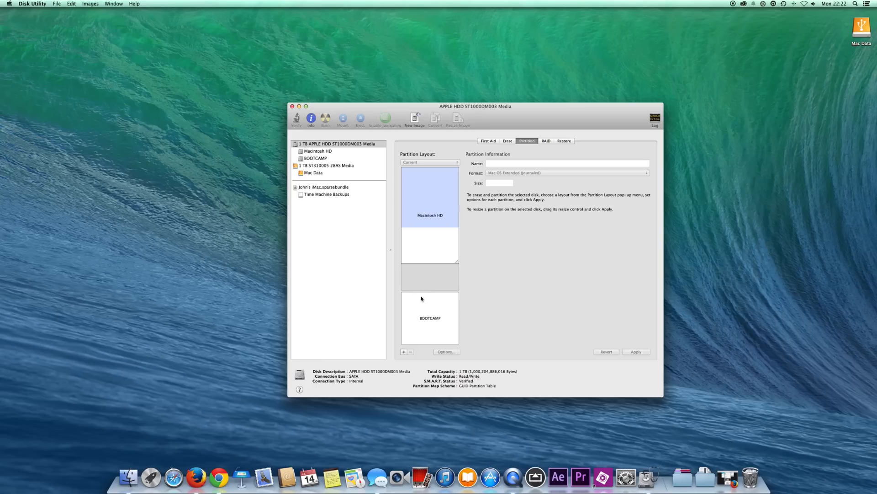
{"action": "mouse_move", "coordinate": [414, 287]}
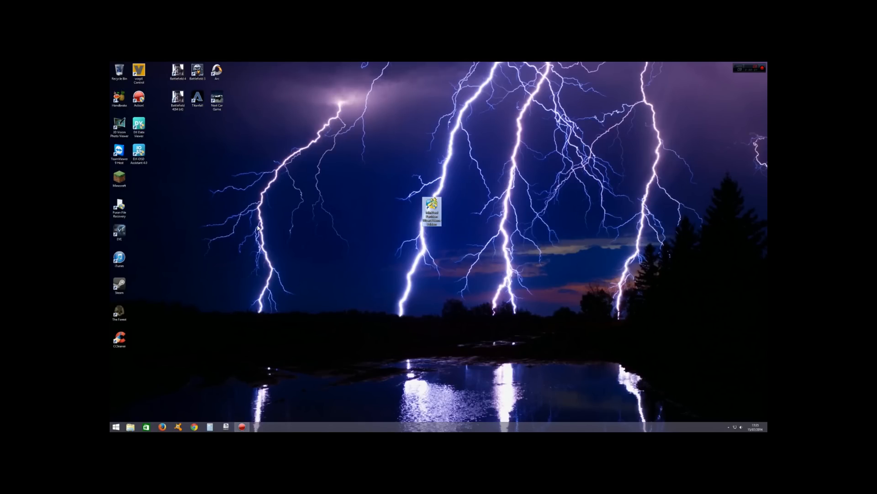
{"action": "mouse_move", "coordinate": [383, 302]}
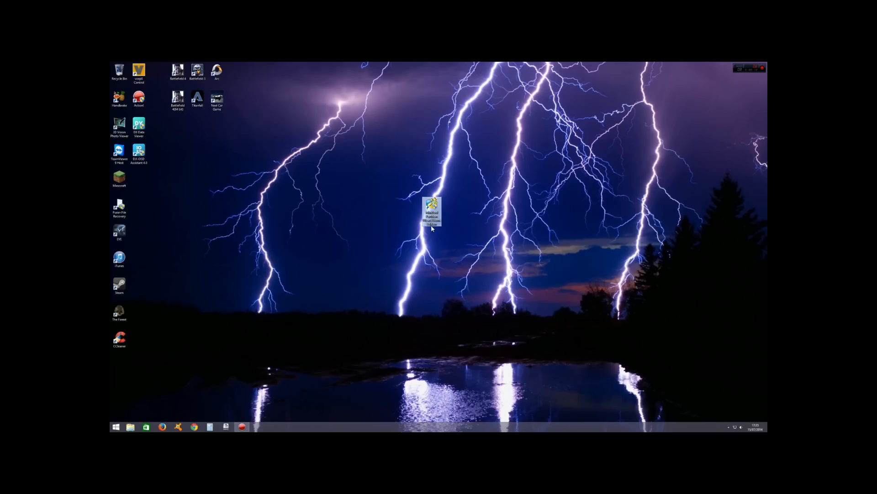
{"action": "mouse_move", "coordinate": [459, 228]}
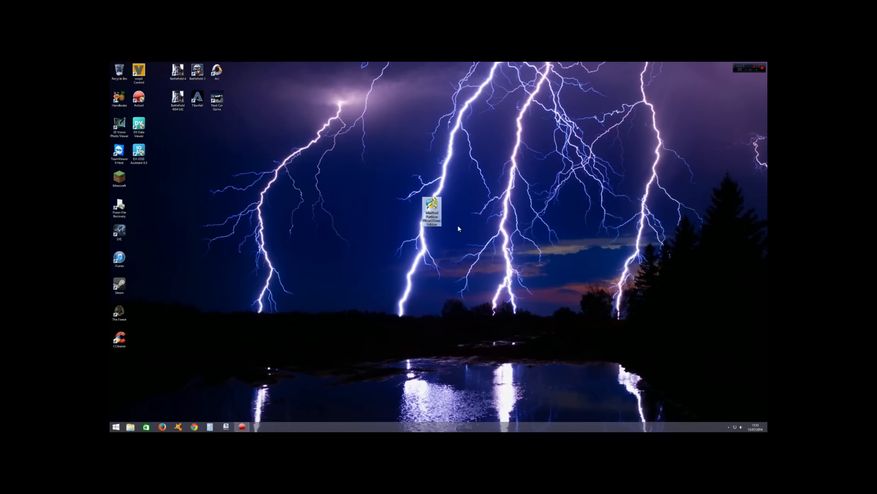
{"action": "mouse_move", "coordinate": [439, 242]}
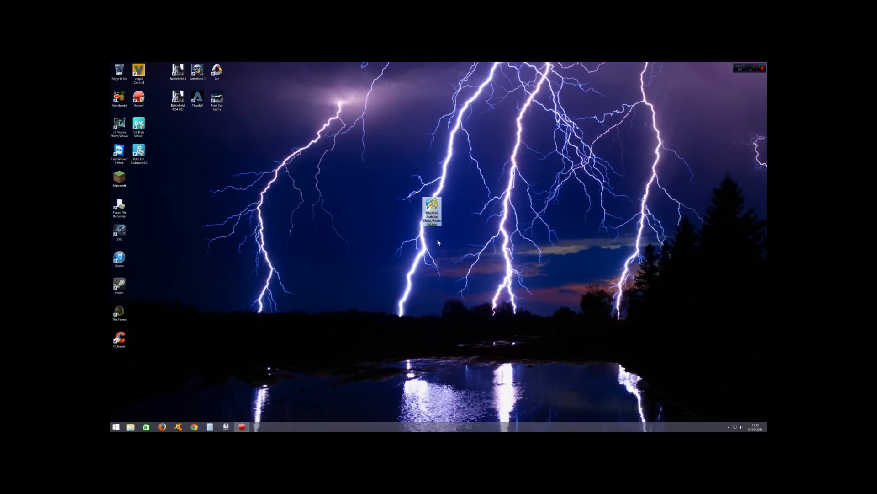
{"action": "mouse_move", "coordinate": [467, 250]}
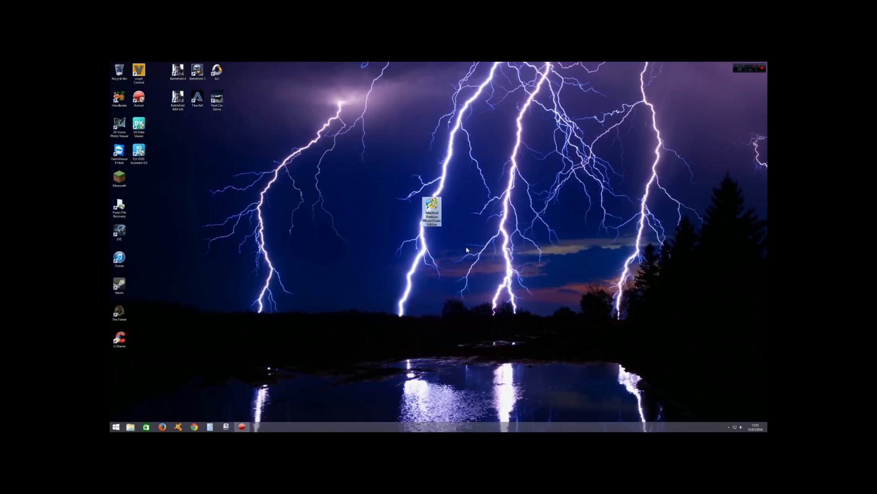
{"action": "mouse_move", "coordinate": [412, 242]}
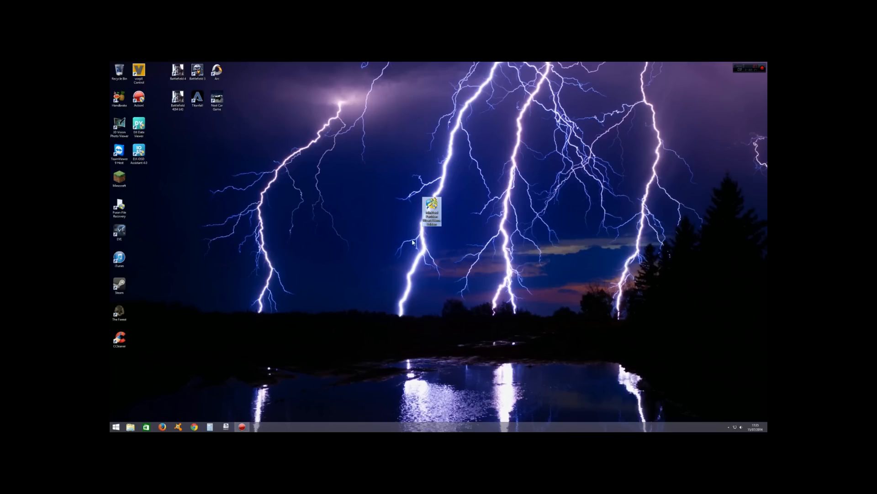
Step: Launch the MiniTool Partition Wizard shortcut on the desktop
{"action": "double_click", "coordinate": [432, 210]}
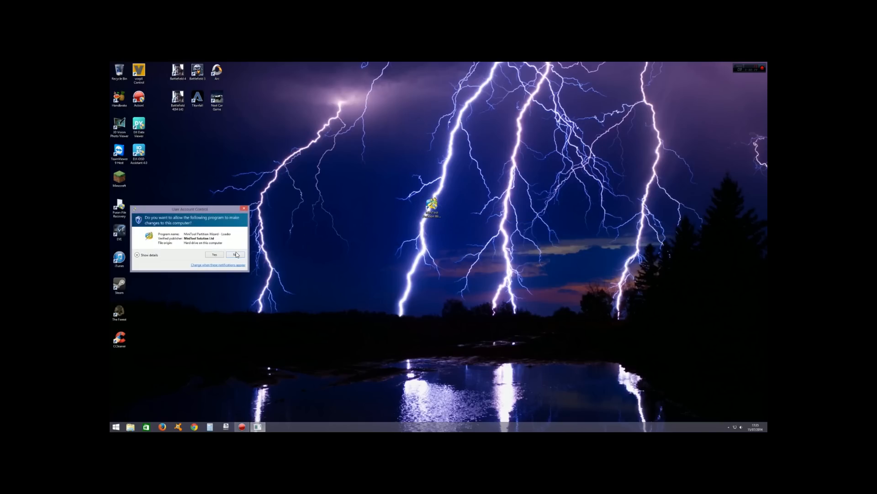
Step: Allow the permission prompt, start the partition manager, and select C:BOOTCAMP
{"action": "left_click", "coordinate": [214, 255]}
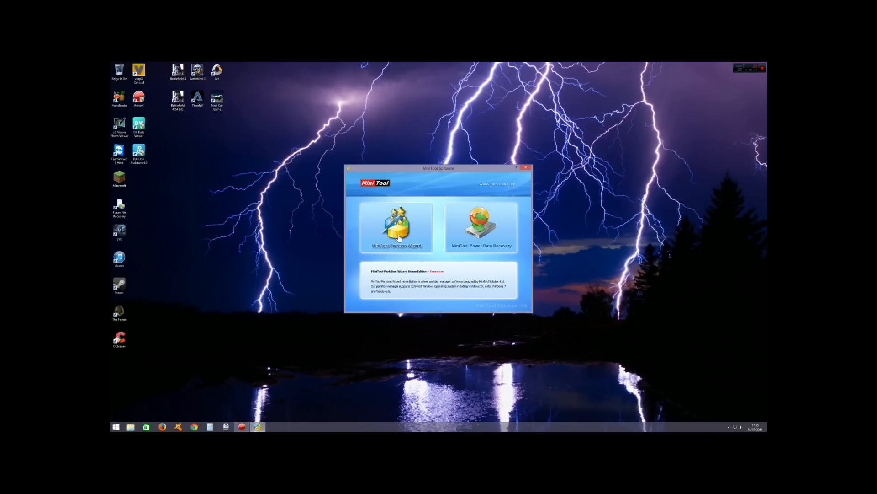
{"action": "left_click", "coordinate": [396, 227]}
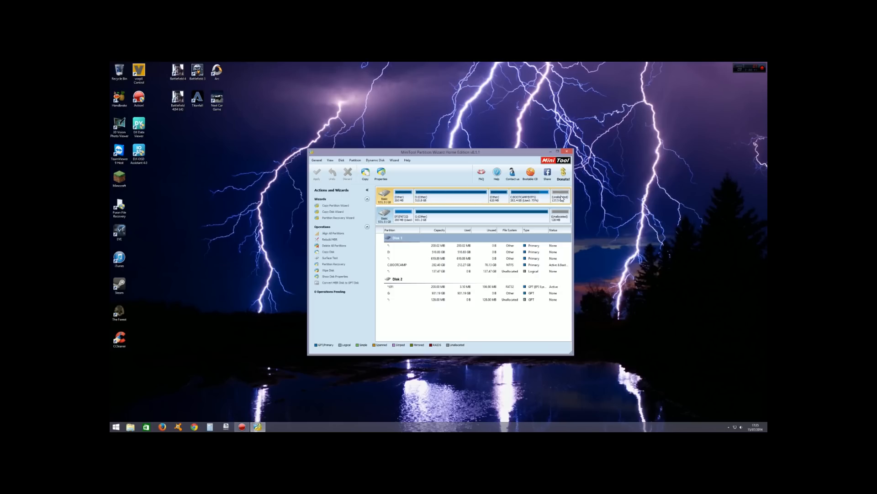
{"action": "mouse_move", "coordinate": [529, 199]}
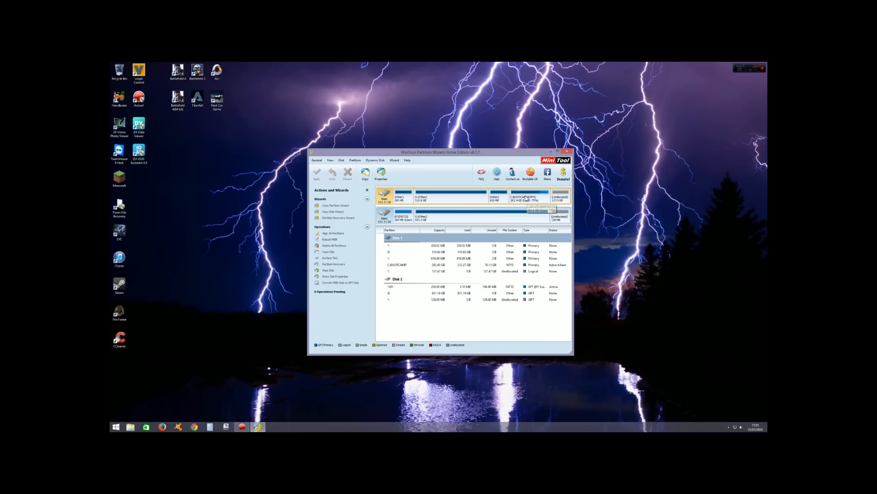
{"action": "left_click", "coordinate": [523, 197]}
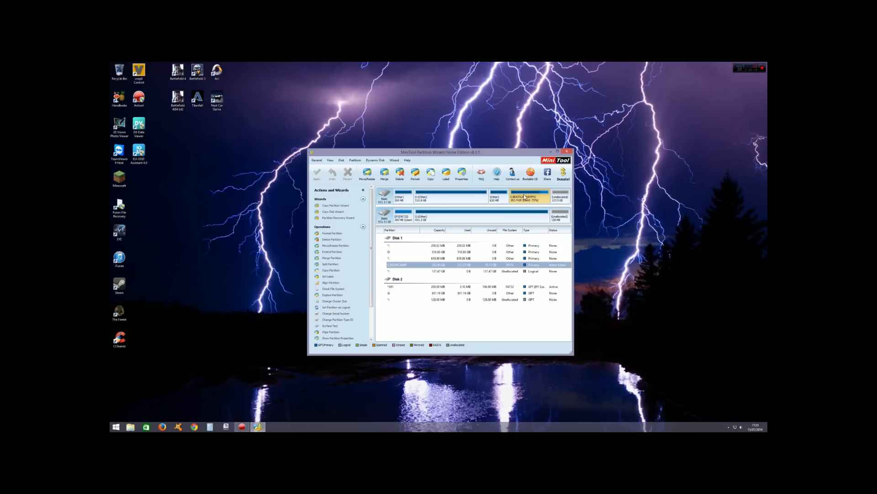
Step: Extend C:BOOTCAMP to take all of Disk 1's unallocated space
{"action": "right_click", "coordinate": [524, 196]}
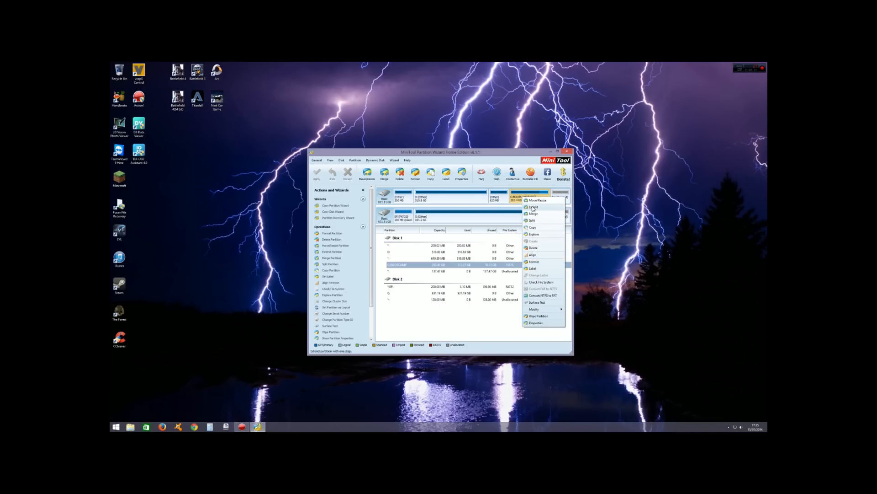
{"action": "left_click", "coordinate": [533, 206]}
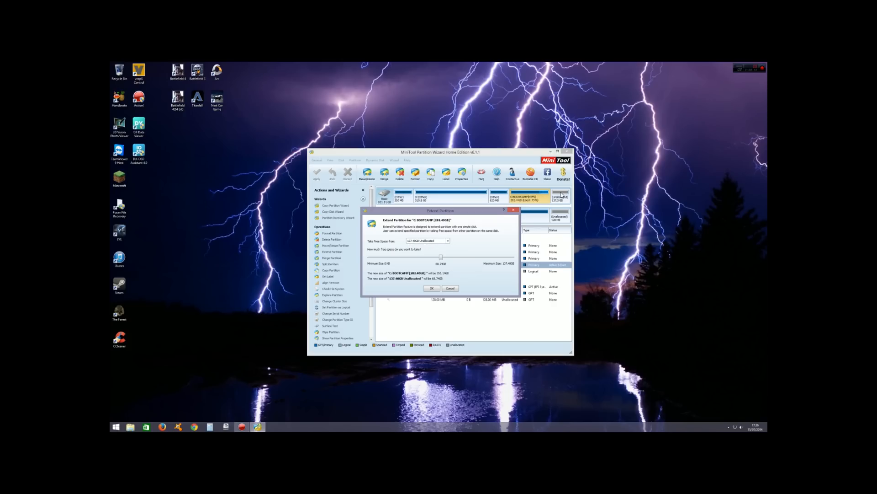
{"action": "mouse_move", "coordinate": [441, 250]}
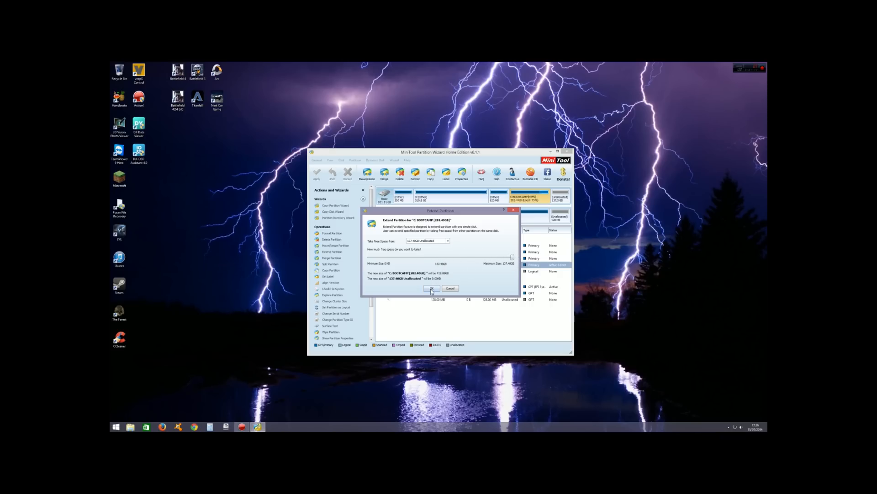
{"action": "left_click", "coordinate": [431, 289]}
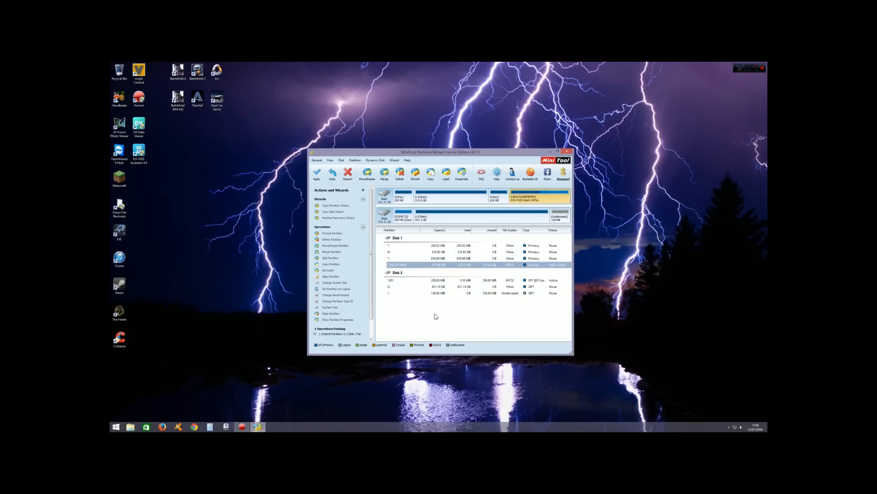
{"action": "mouse_move", "coordinate": [317, 175]}
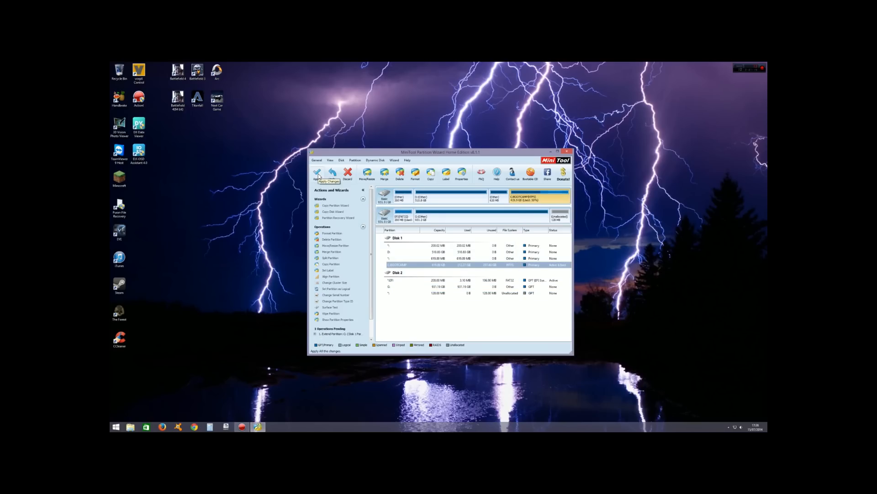
Step: Apply the pending BOOTCAMP extension from the toolbar
{"action": "left_click", "coordinate": [316, 174]}
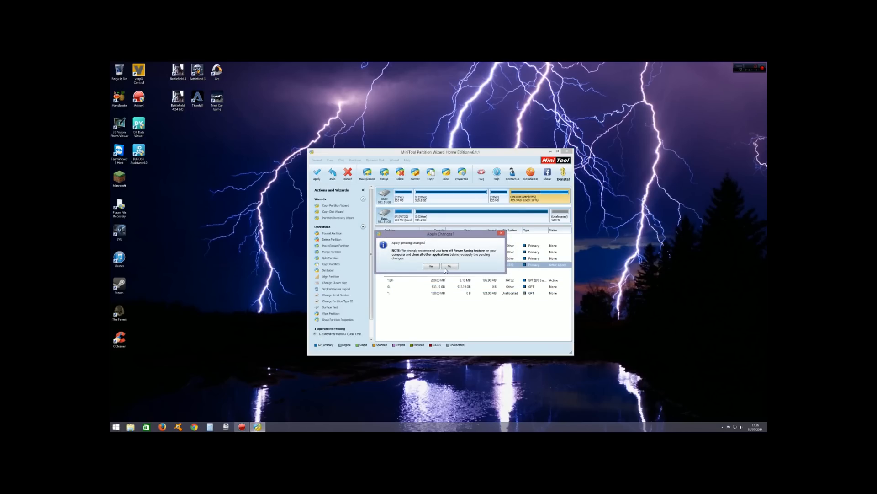
{"action": "mouse_move", "coordinate": [438, 257]}
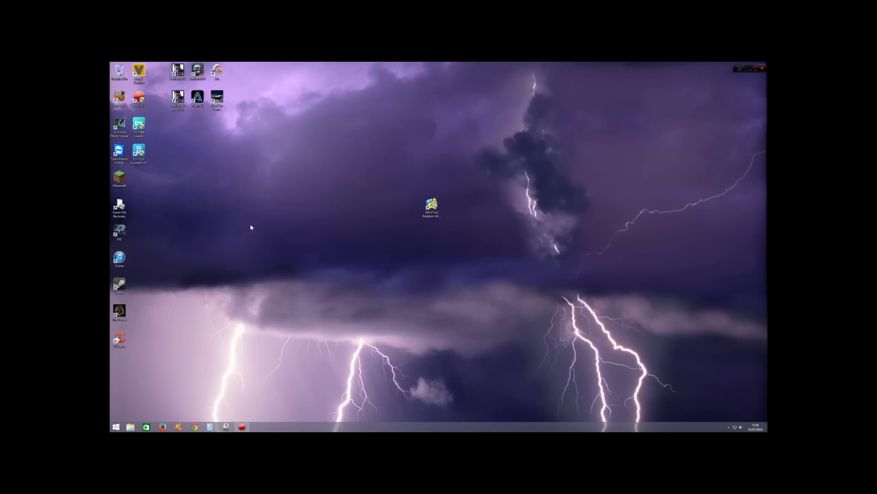
{"action": "mouse_move", "coordinate": [325, 253]}
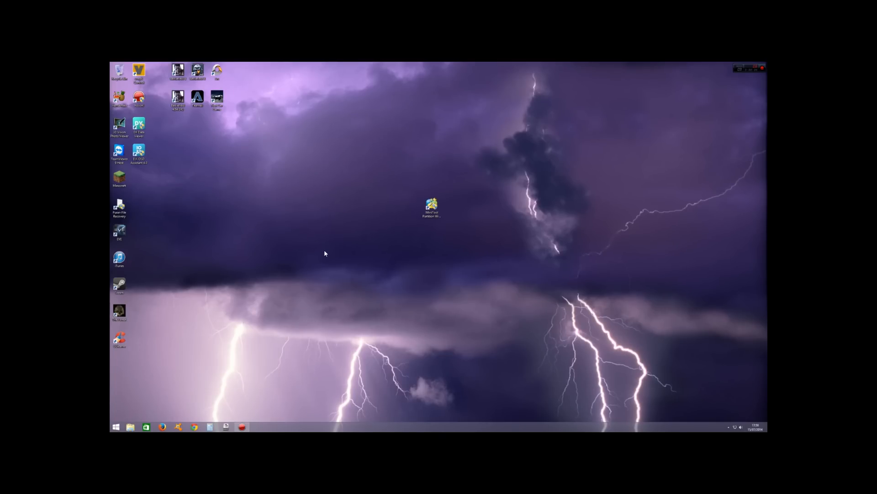
Step: Relaunch MiniTool Partition Wizard, allow changes, and open the partition manager
{"action": "double_click", "coordinate": [432, 207]}
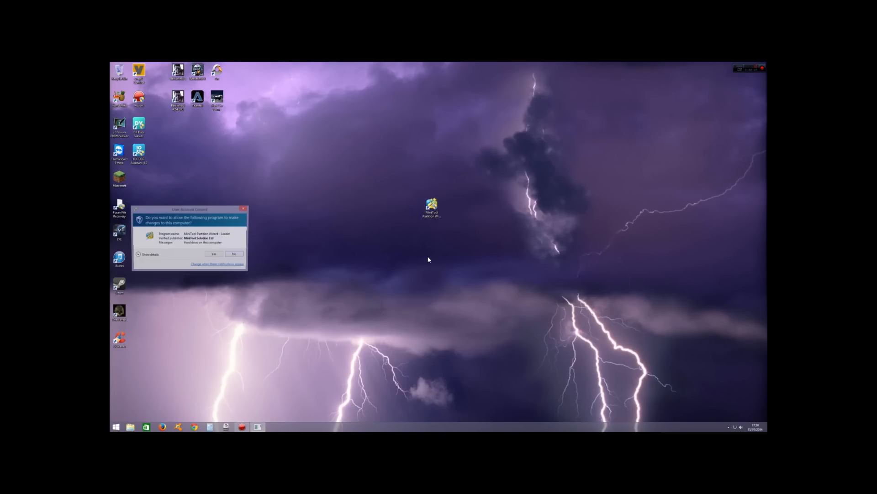
{"action": "left_click", "coordinate": [214, 253]}
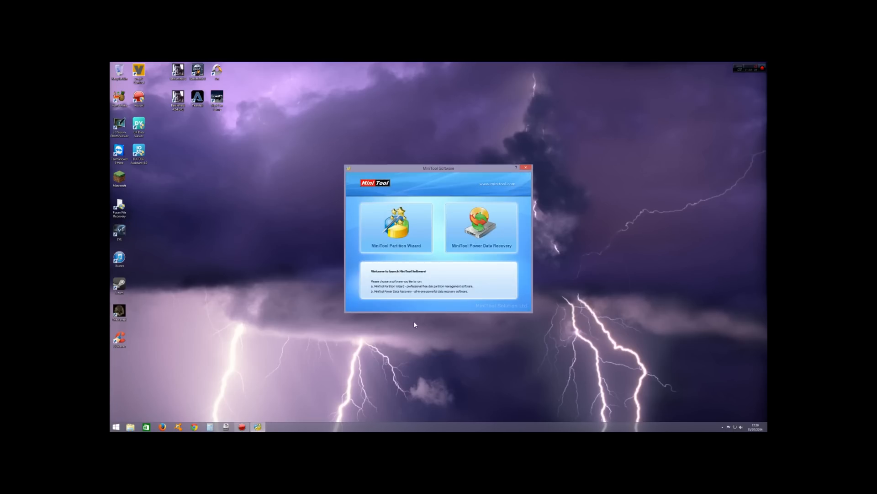
{"action": "left_click", "coordinate": [396, 227]}
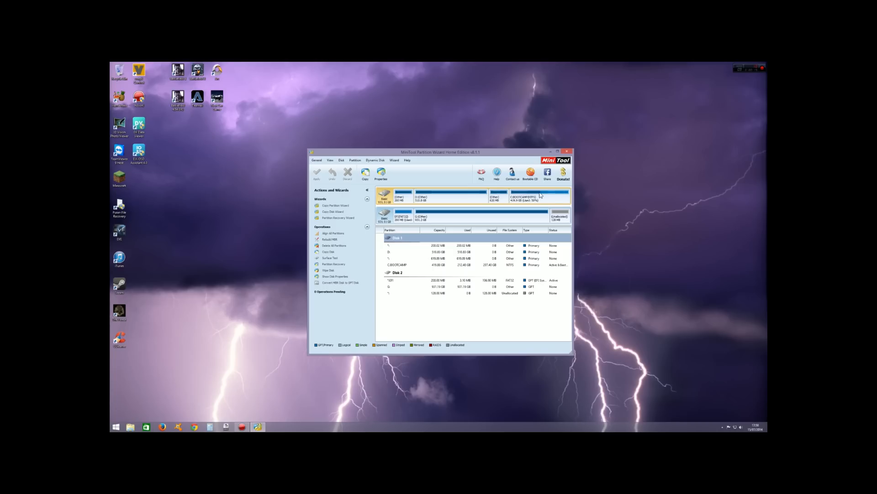
{"action": "mouse_move", "coordinate": [530, 203]}
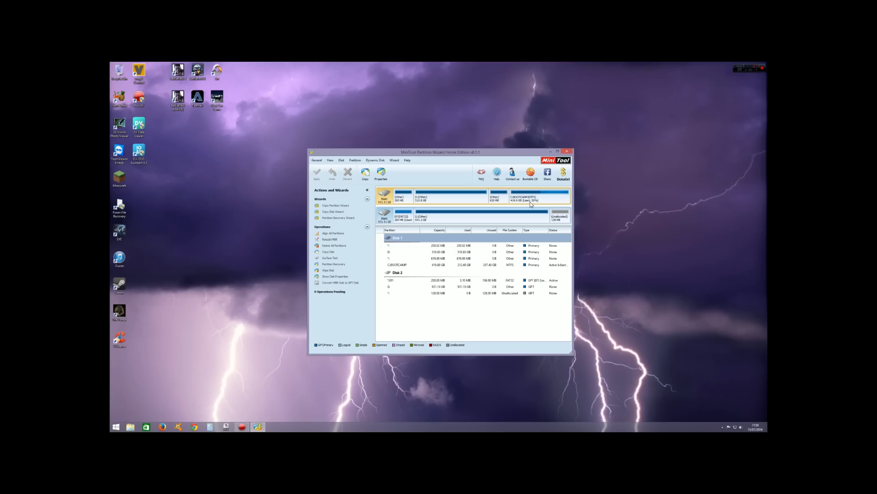
{"action": "mouse_move", "coordinate": [531, 205]}
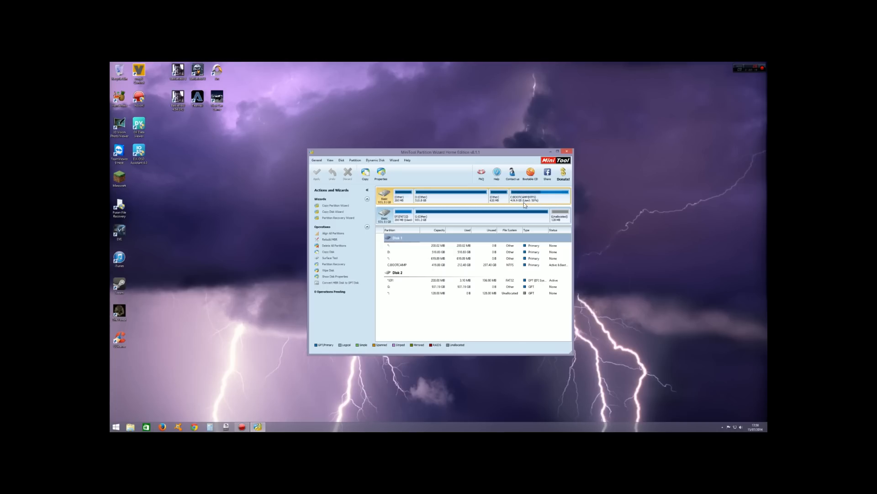